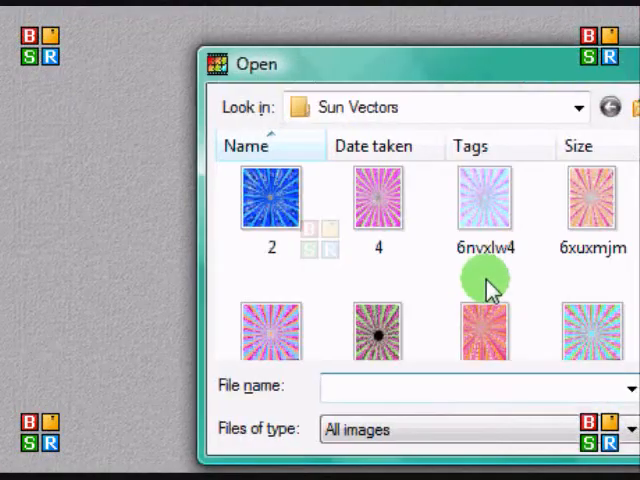
# - Open the group photo of two women and then the singer's portrait photo
pyautogui.click(508, 124)
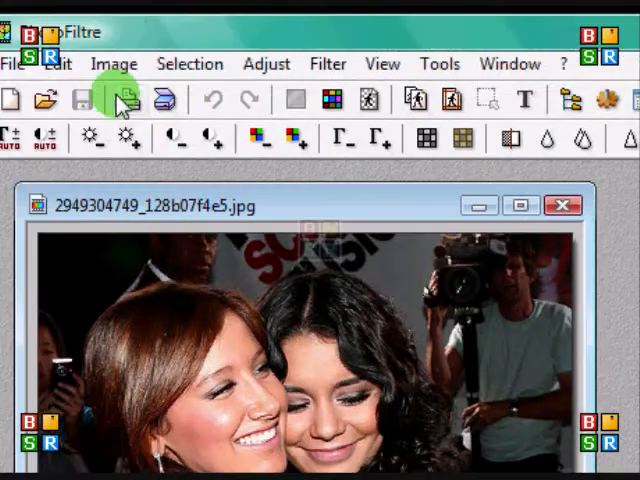
pyautogui.click(38, 100)
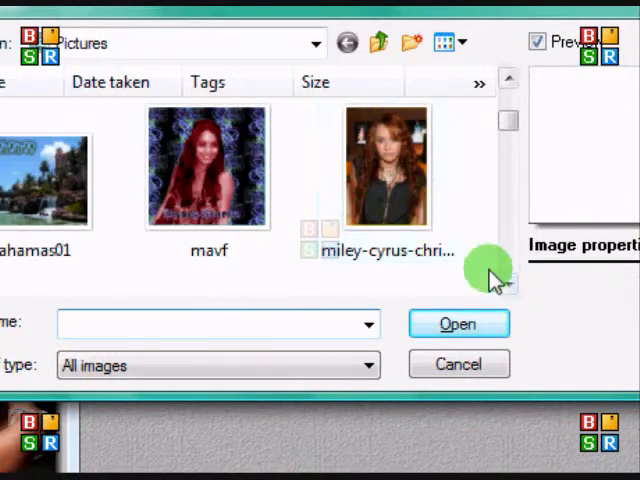
pyautogui.scroll(-3)
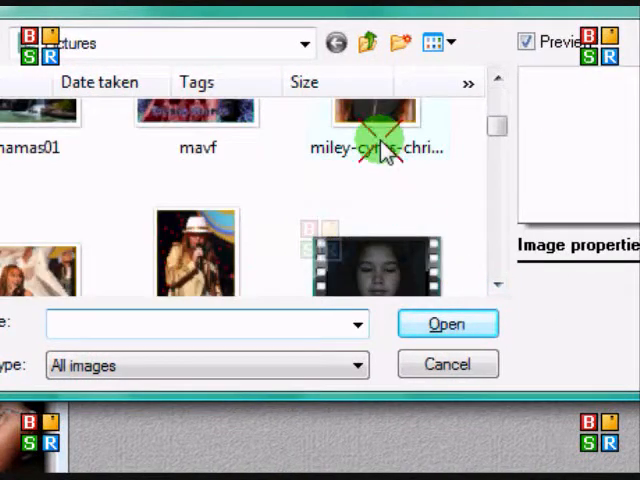
pyautogui.click(448, 324)
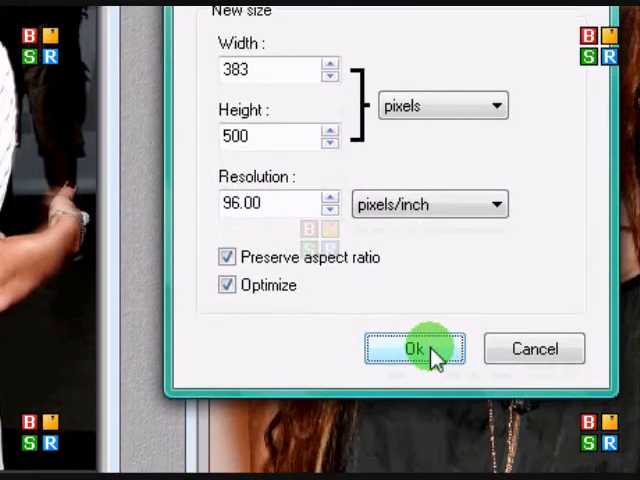
# - Resize the group photo and the portrait to 500 px tall, preserving aspect ratio (portrait 341x500)
pyautogui.click(414, 348)
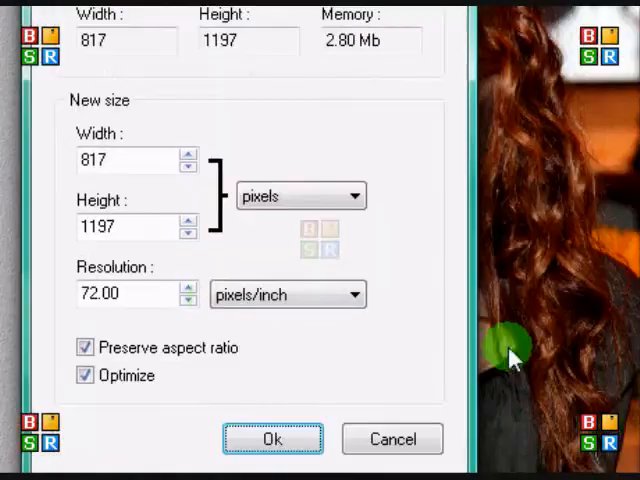
pyautogui.click(128, 226)
pyautogui.write('500')
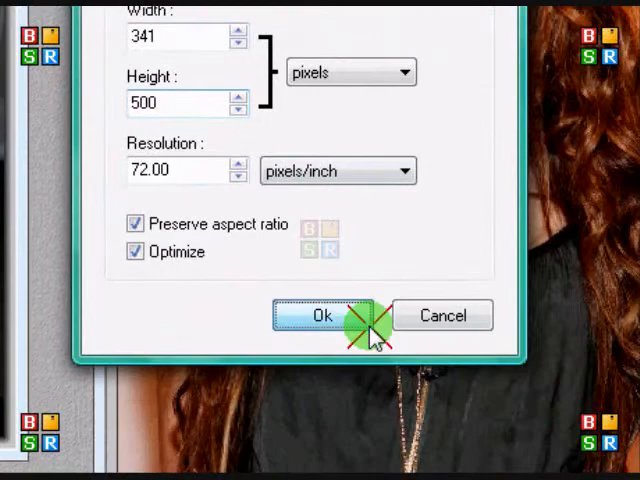
pyautogui.click(320, 316)
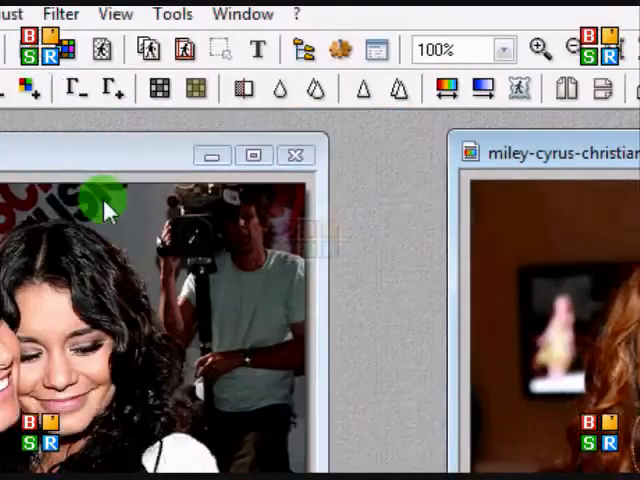
pyautogui.moveTo(436, 196)
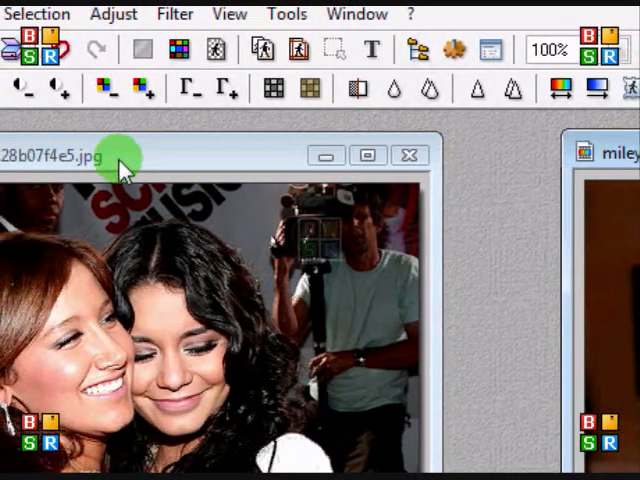
# - Widen the group photo's canvas to 200 % width anchored left, then minimize it
pyautogui.click(368, 156)
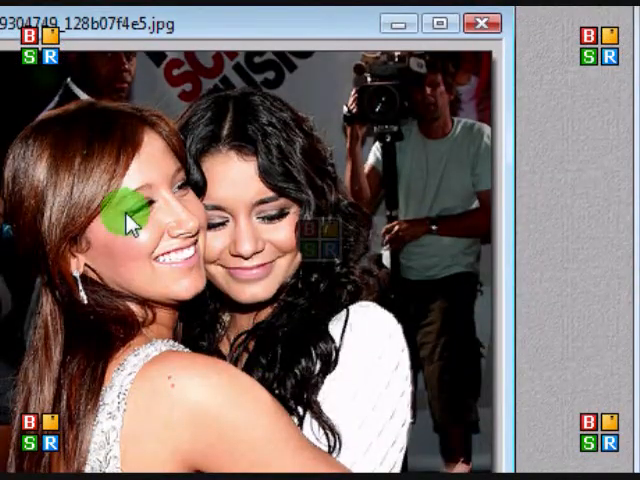
pyautogui.click(96, 64)
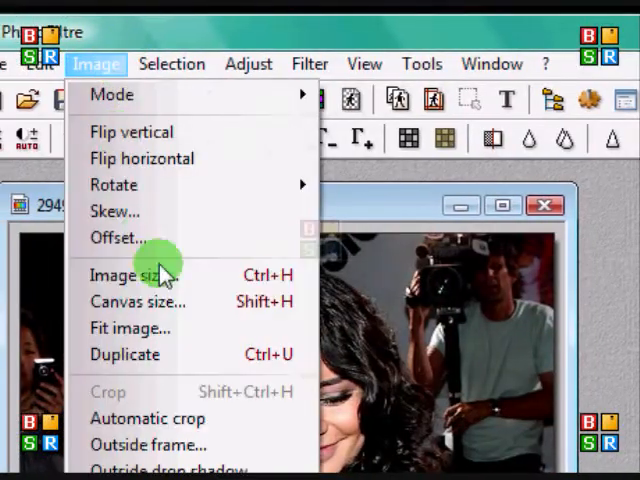
pyautogui.click(140, 300)
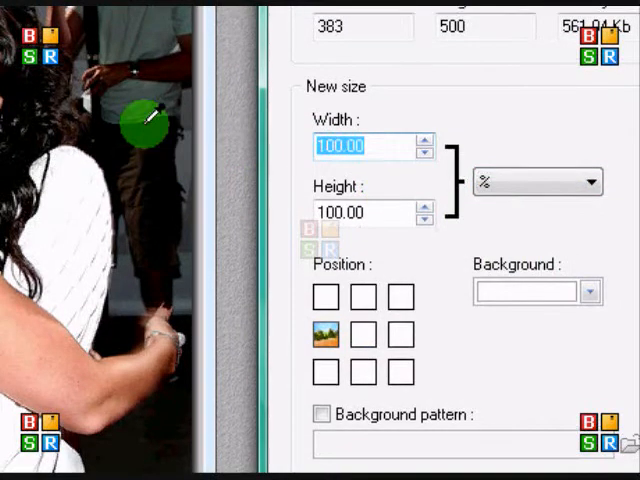
pyautogui.write('200')
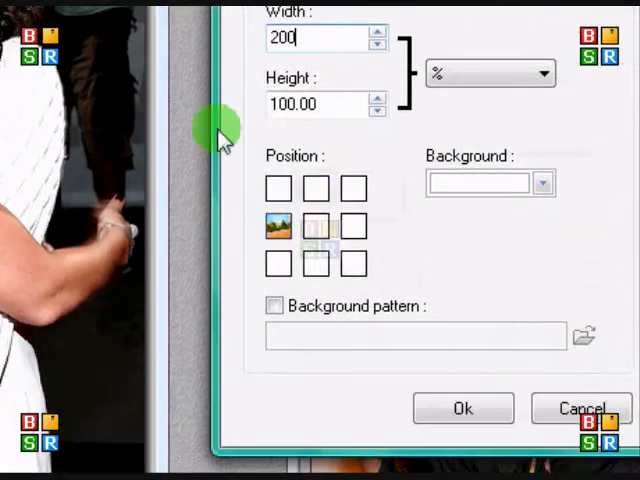
pyautogui.click(462, 408)
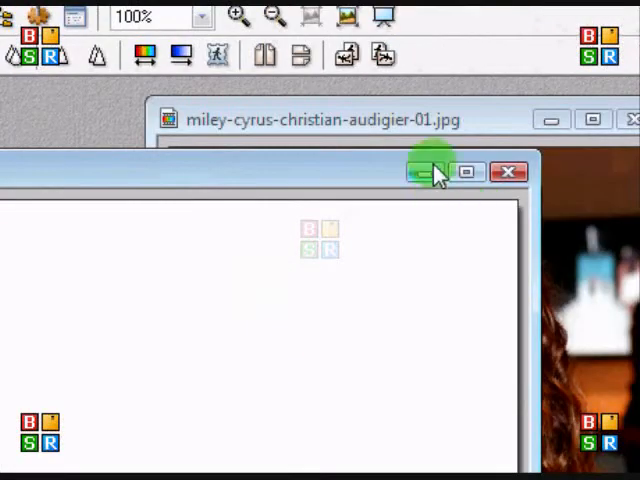
pyautogui.click(424, 172)
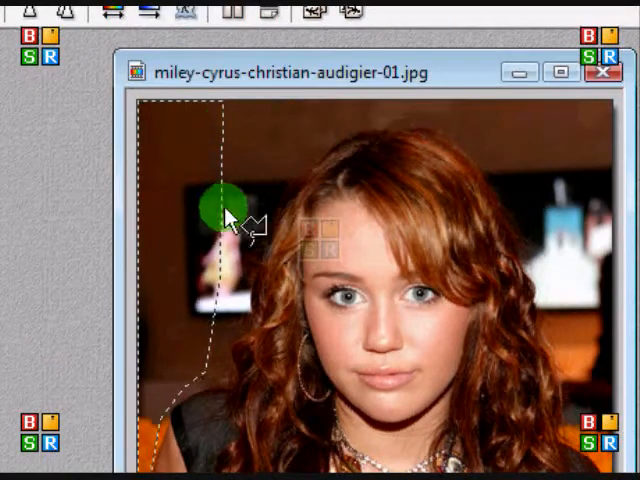
# - Clear the lasso-selected wavy strip along the portrait's left edge
pyautogui.rightClick(184, 304)
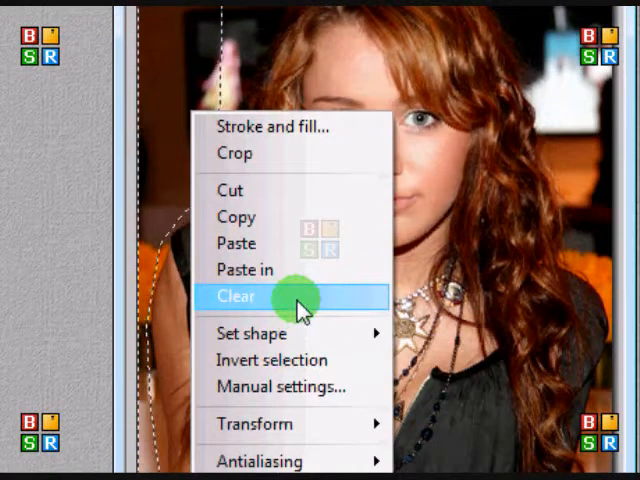
pyautogui.click(236, 296)
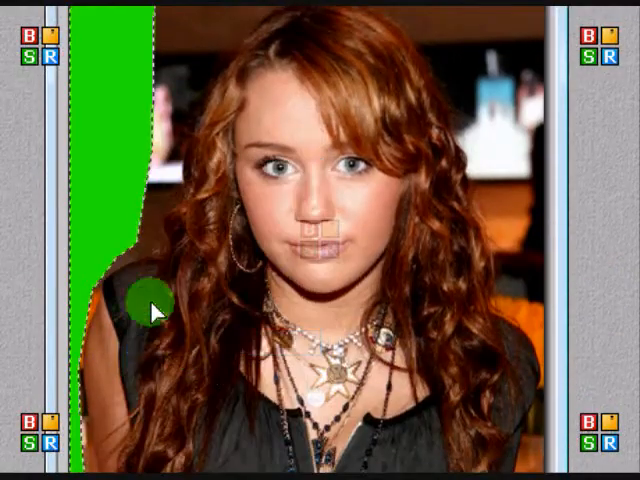
pyautogui.click(136, 64)
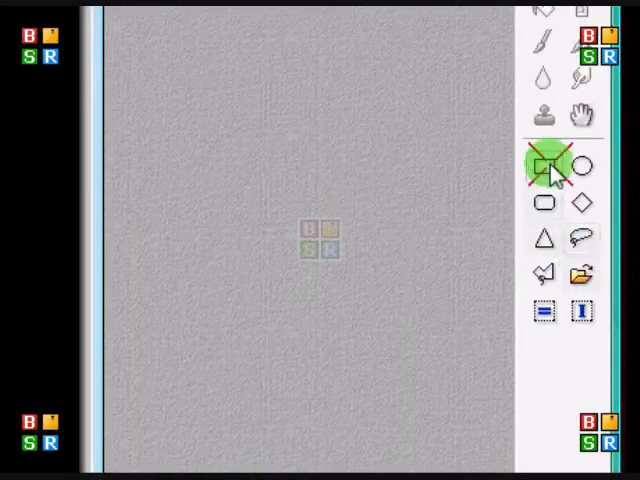
# - Paste the mask as a new image and apply a 7-pixel Gaussian blur
pyautogui.rightClick(320, 240)
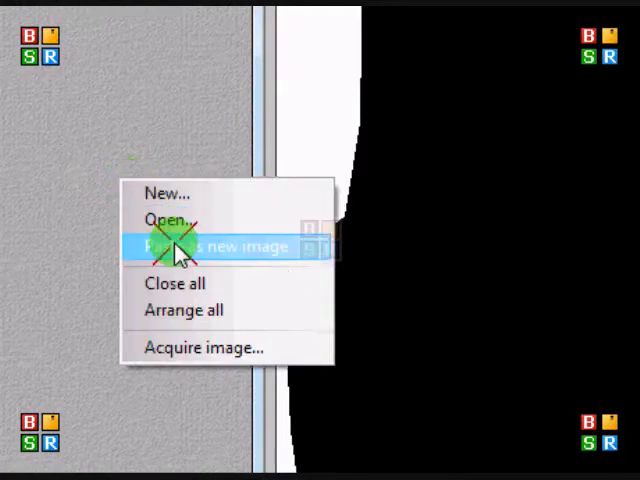
pyautogui.click(216, 246)
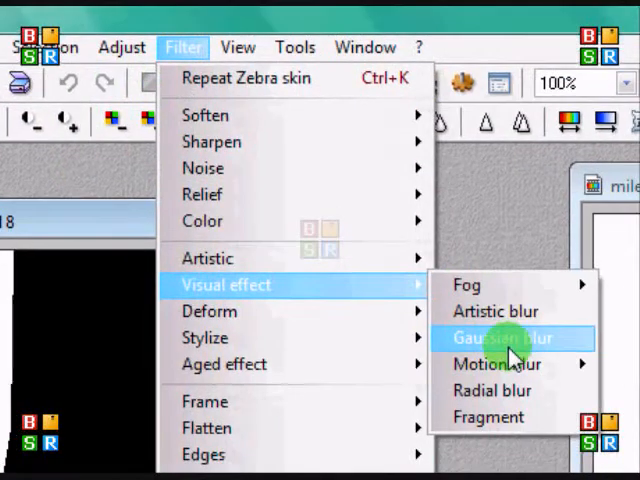
pyautogui.click(500, 338)
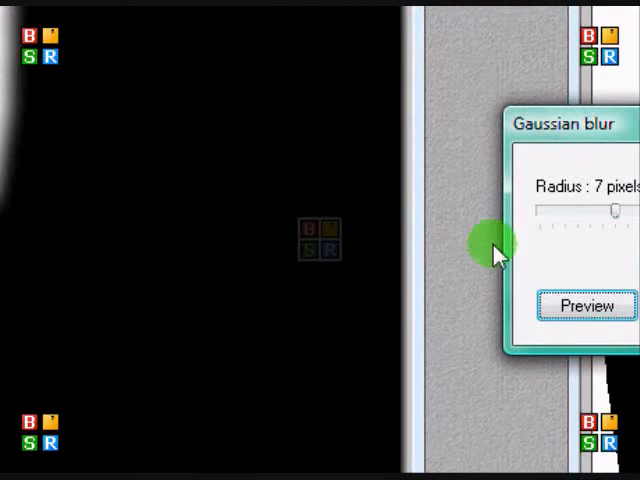
pyautogui.click(586, 304)
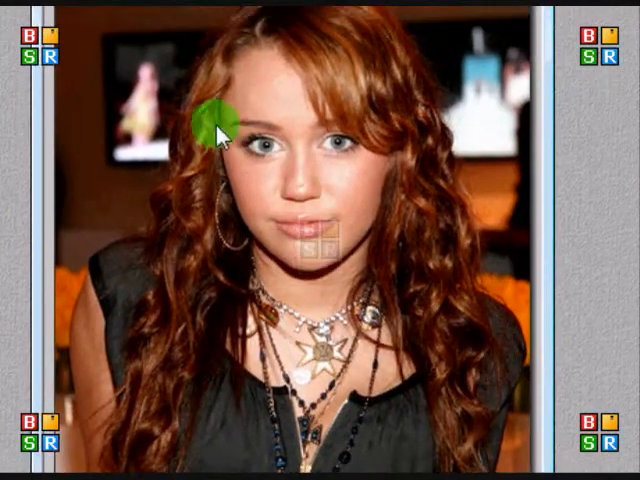
# - Assemble the blurred mask onto the portrait's right side and begin closing the mask image
pyautogui.click(80, 64)
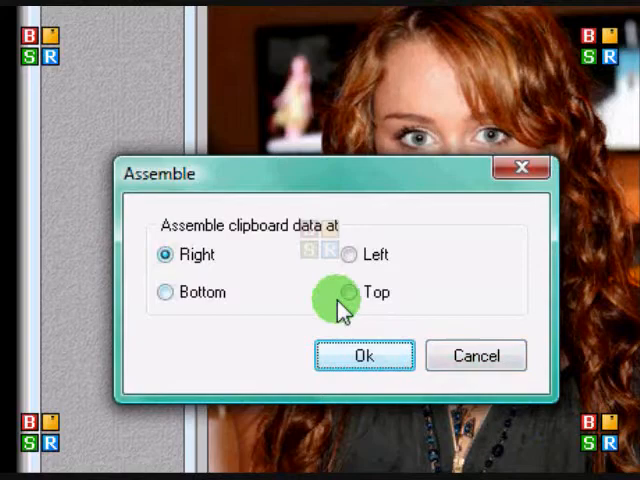
pyautogui.click(364, 356)
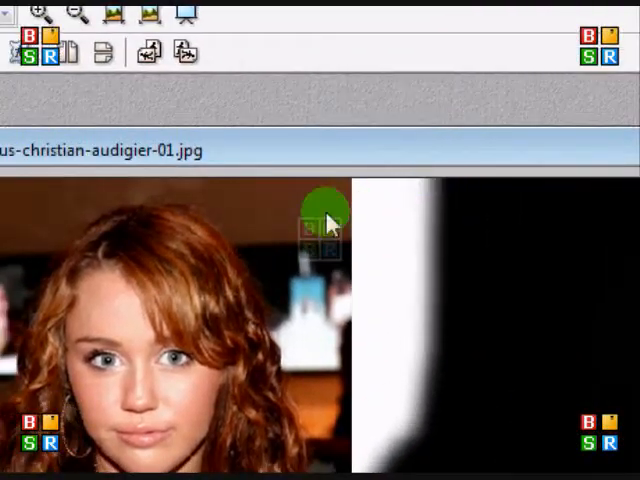
pyautogui.click(98, 108)
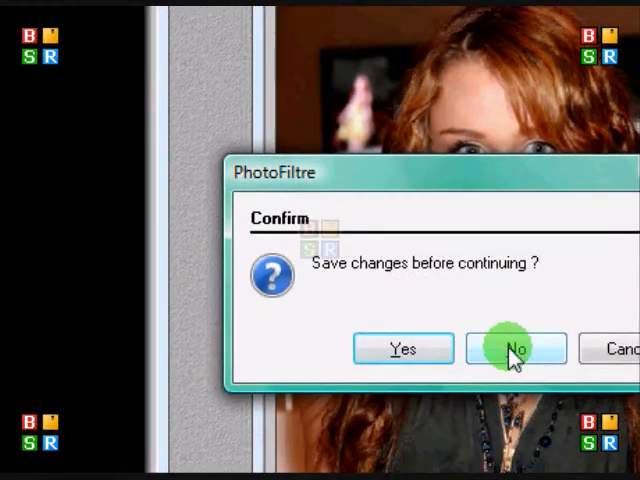
# - Discard changes to the separate mask image when closing it
pyautogui.click(516, 348)
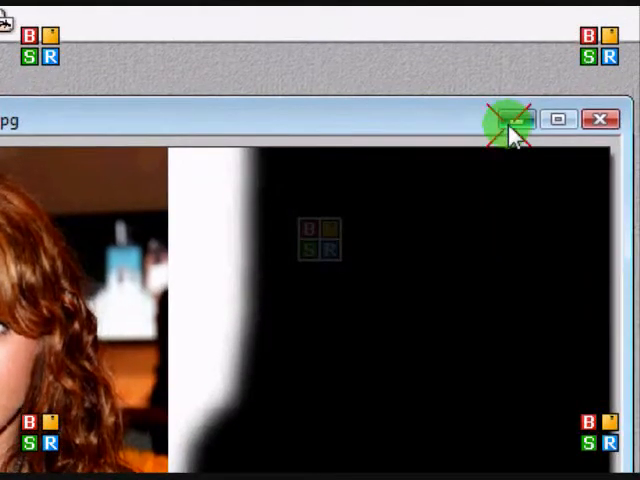